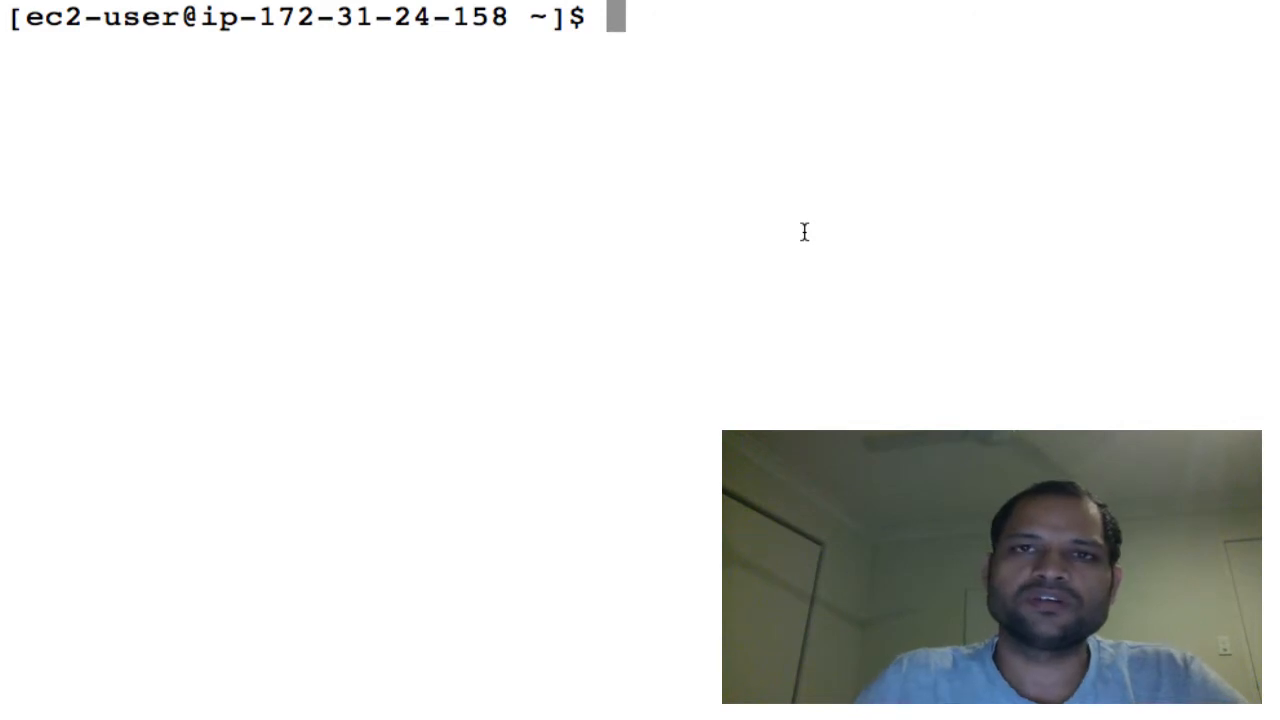
{"action": "mouse_move", "coordinate": [743, 173]}
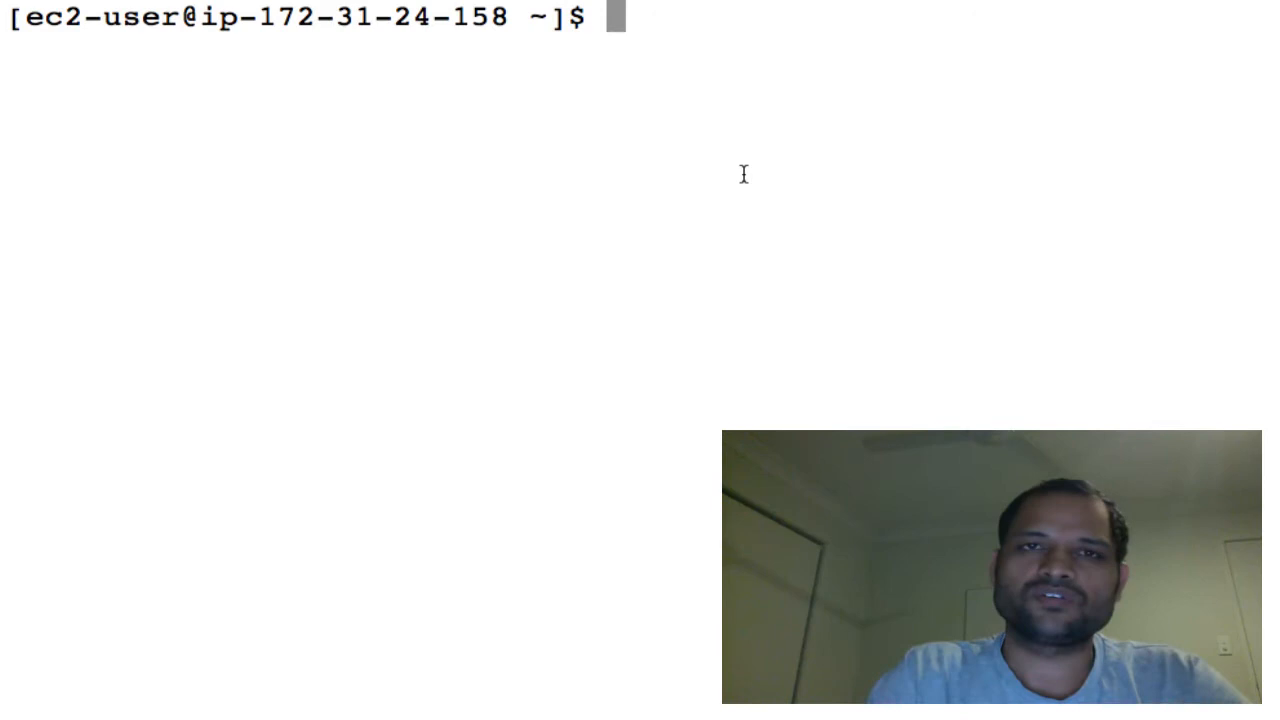
{"action": "type", "text": "sudo c"}
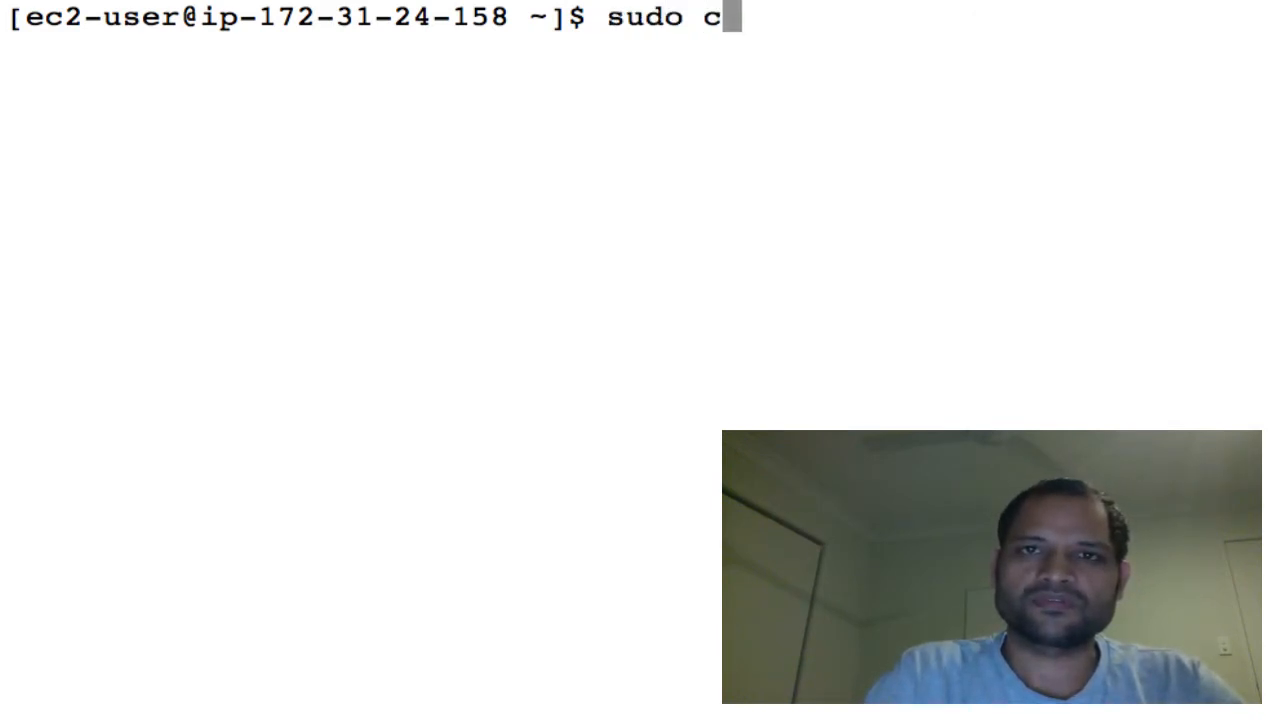
{"action": "type", "text": "ronta"}
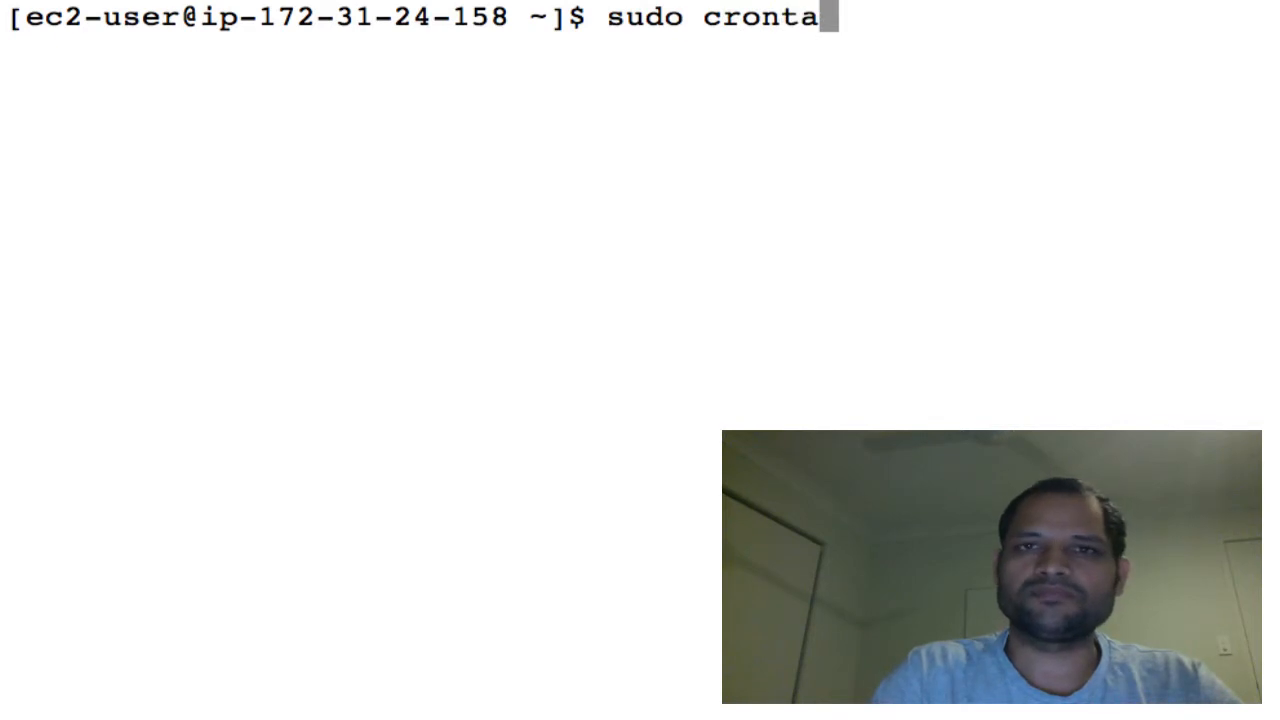
{"action": "type", "text": "b -e"}
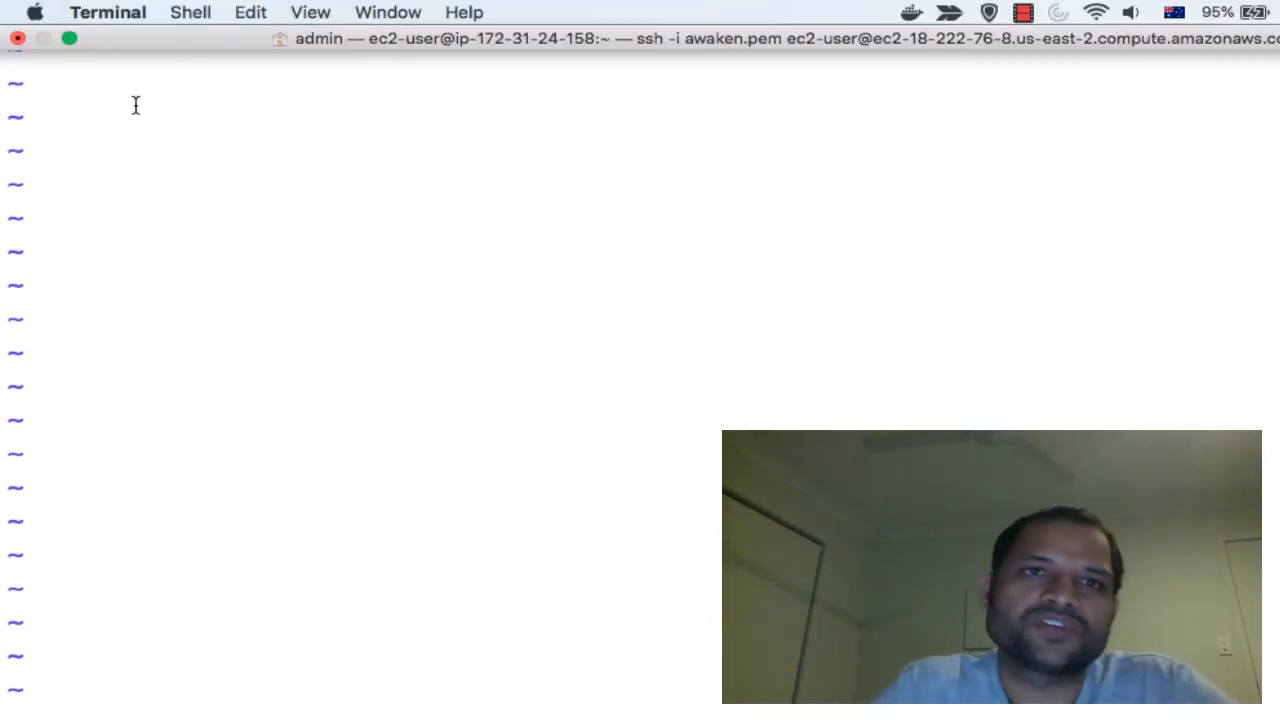
{"action": "type", "text": "43 12 * * * /sbin/shutdown -r"}
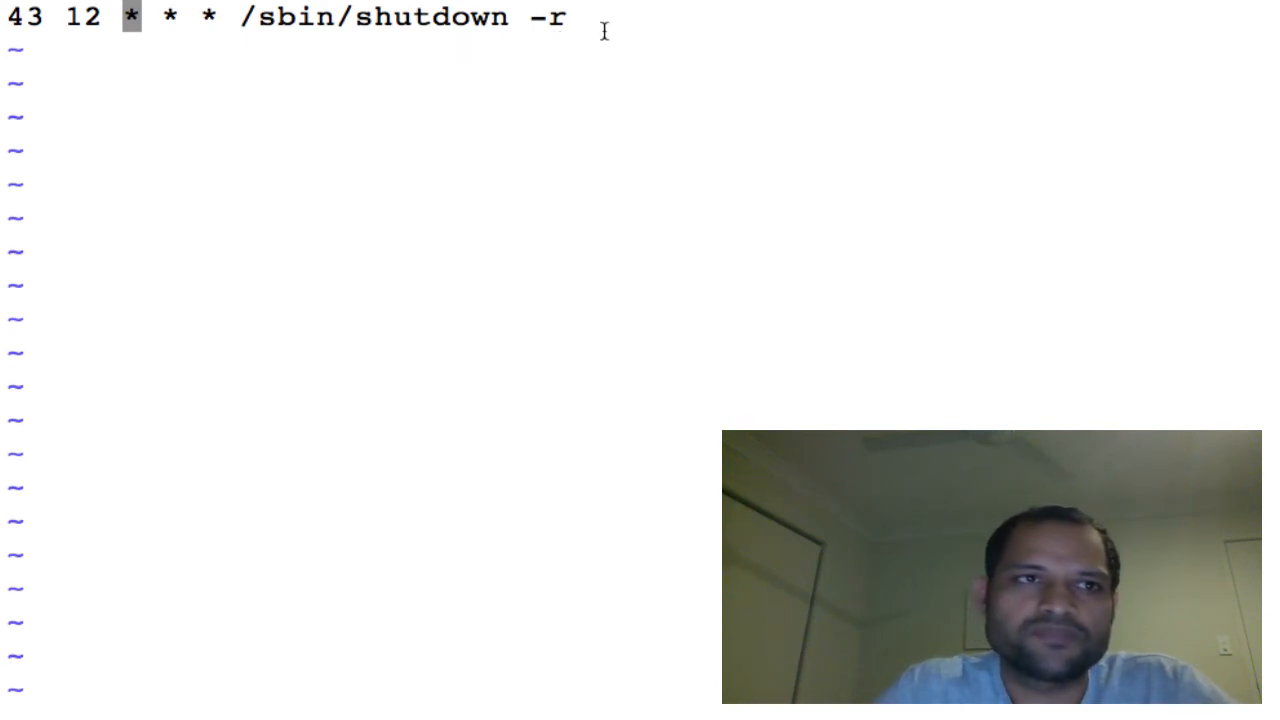
{"action": "mouse_move", "coordinate": [283, 84]}
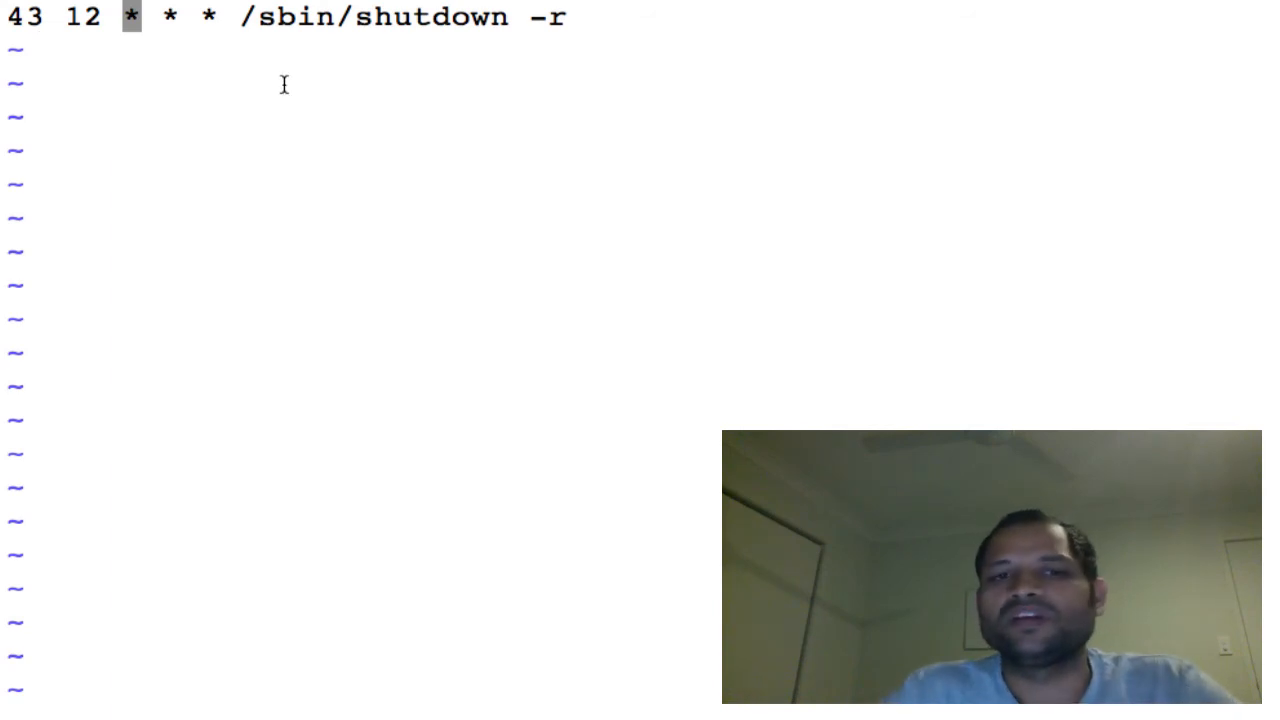